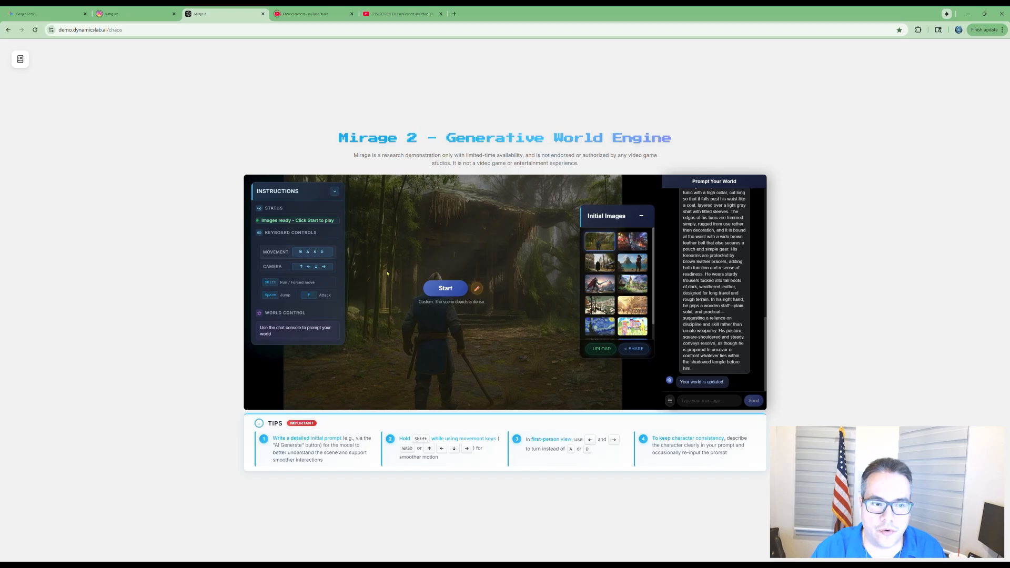
- Start the forest temple world, walk the warrior into the misty woods, then stop the session
left_click(444, 289)
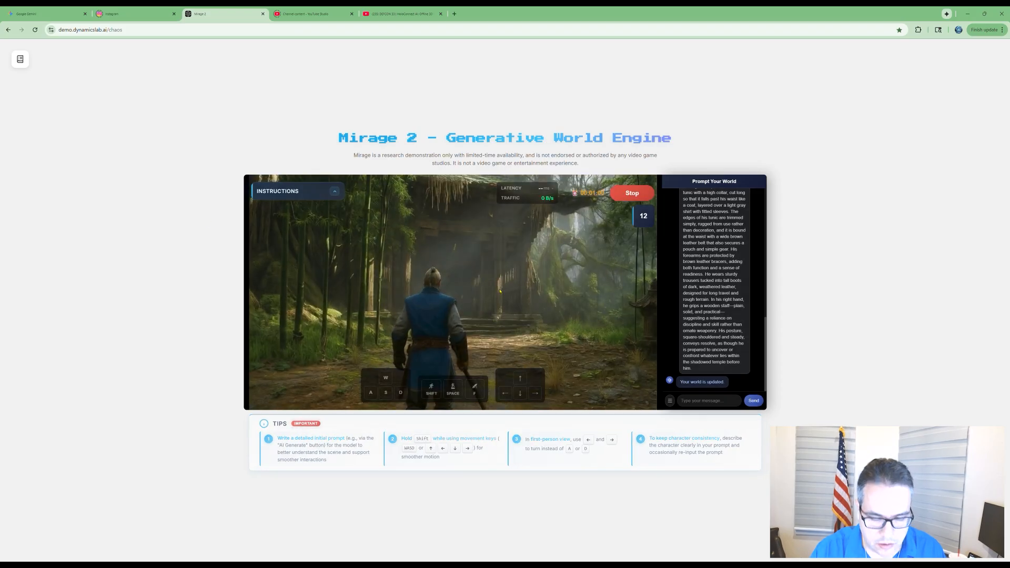
key("shift")
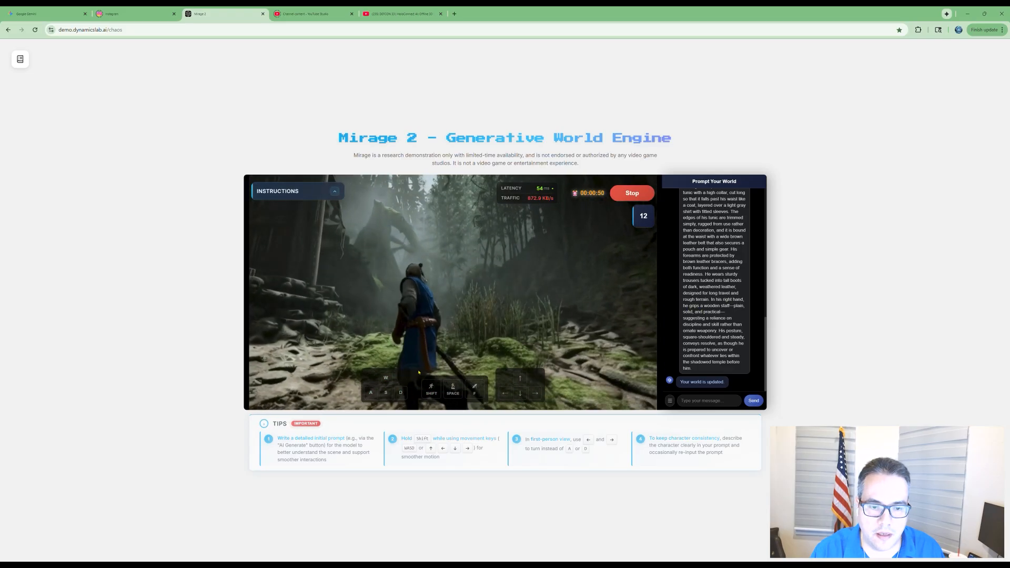
left_click(630, 193)
type("Ze")
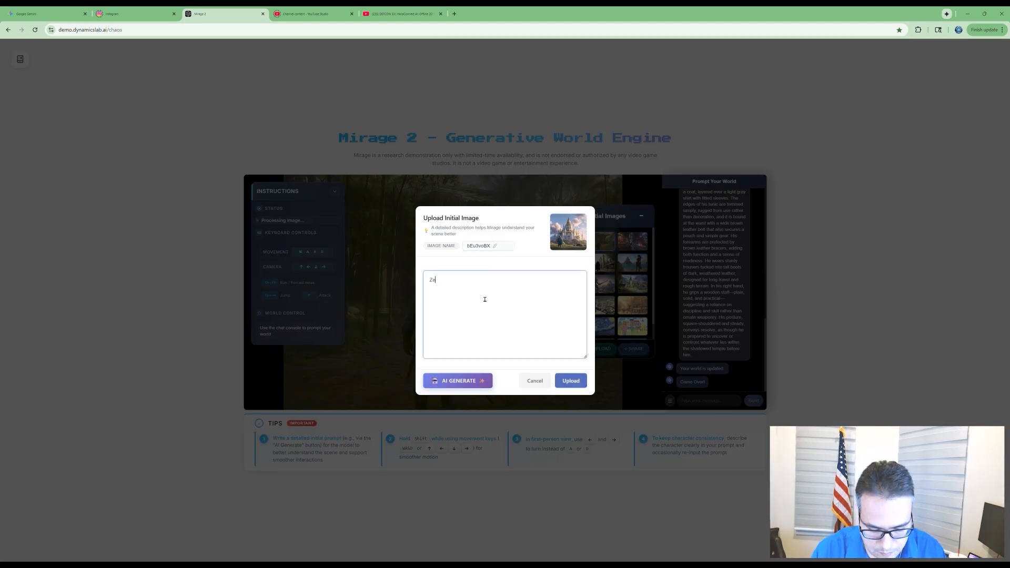
- Upload the castle image described as 'Zelda' and start playing its world
left_click(569, 380)
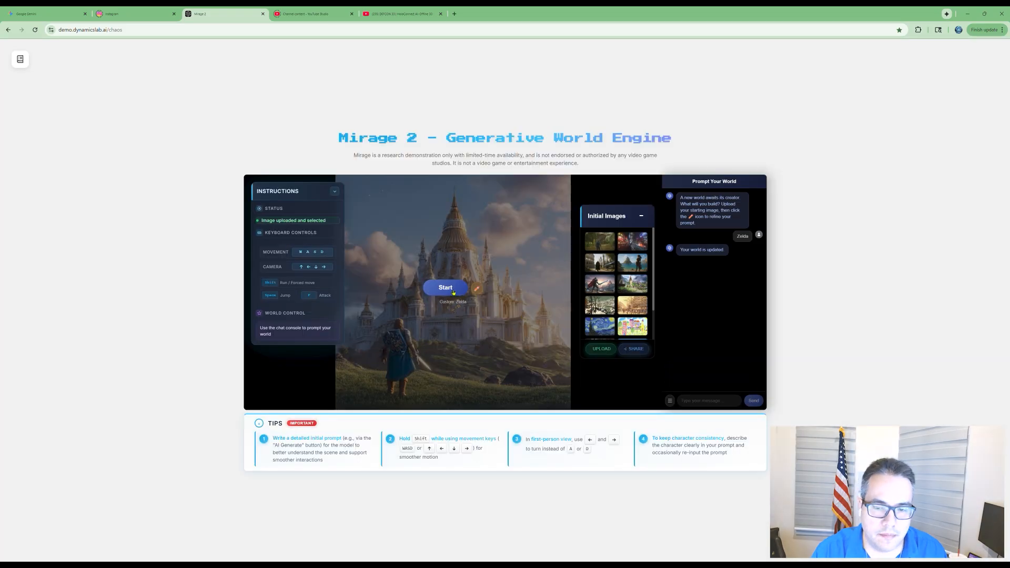
left_click(445, 287)
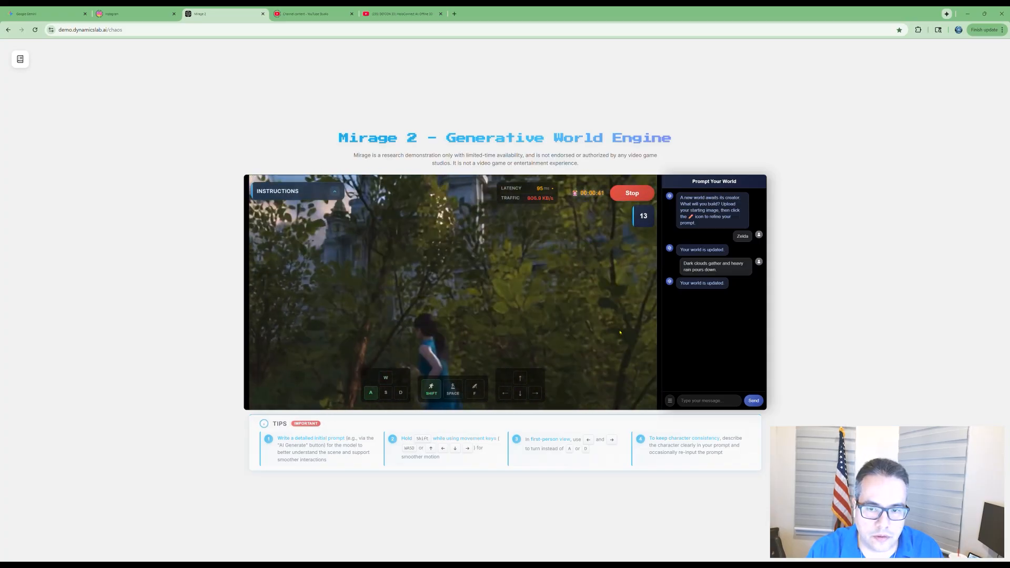
- Pause and send the chat prompt 'generate a volcano' to the rainy castle world
key("w")
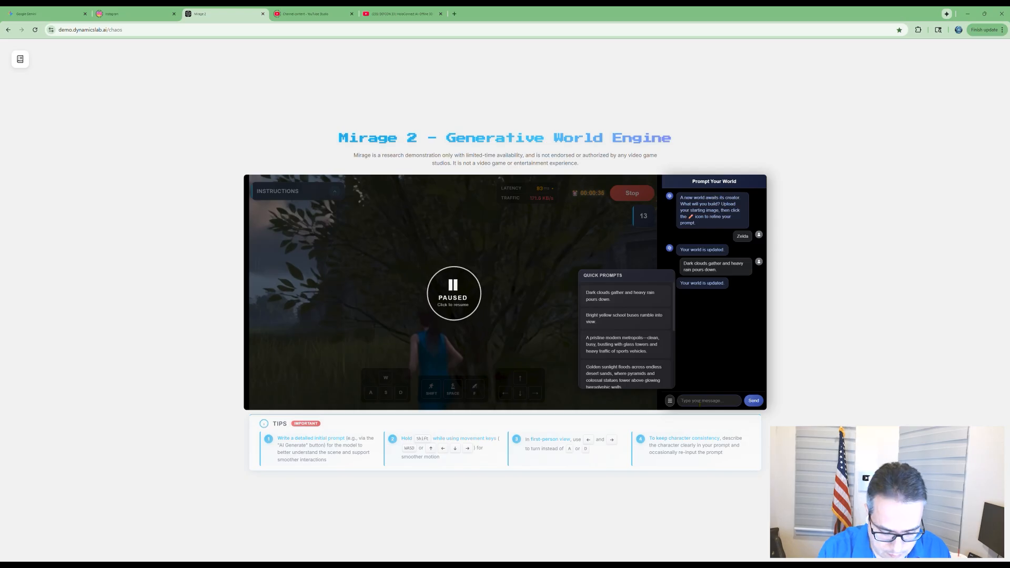
type("generate a vol")
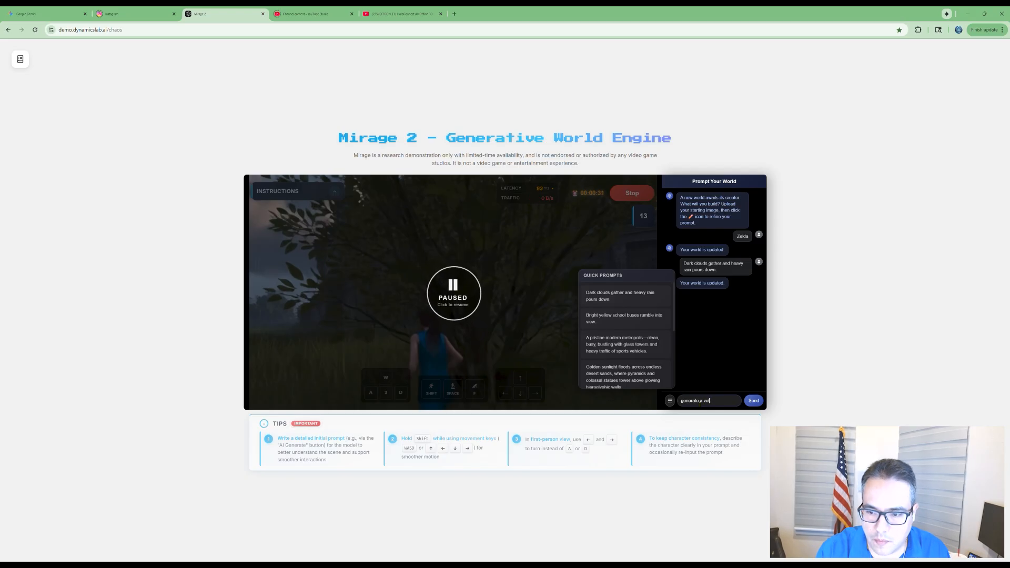
left_click(753, 400)
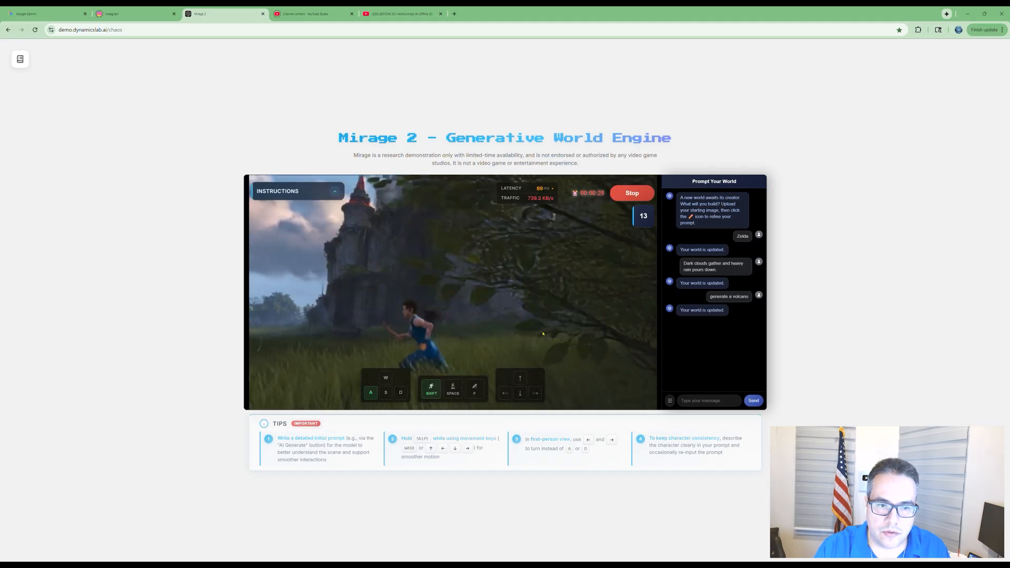
- Run through the grassland toward the burning castle, then stop the session
key("w")
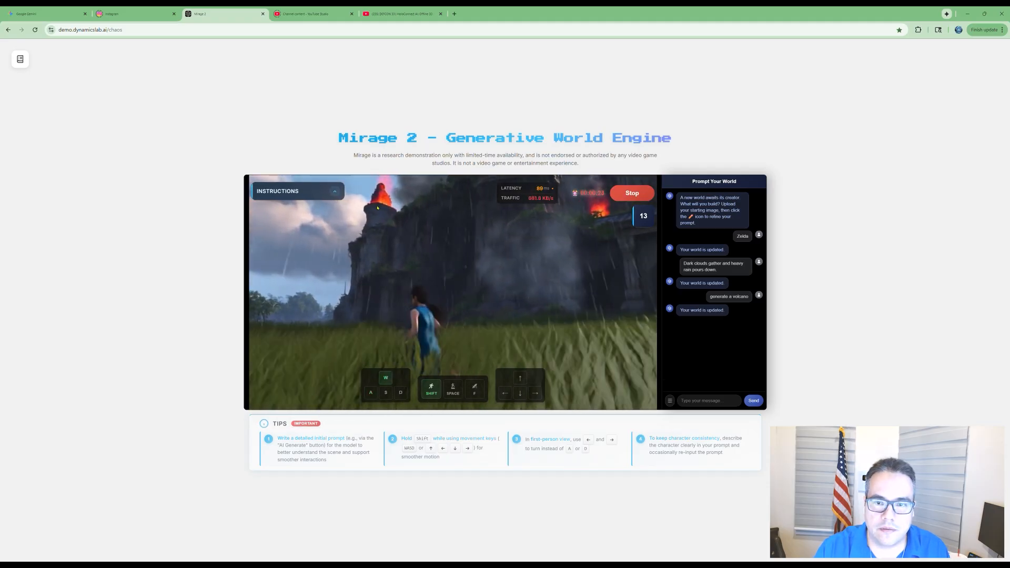
key("shift")
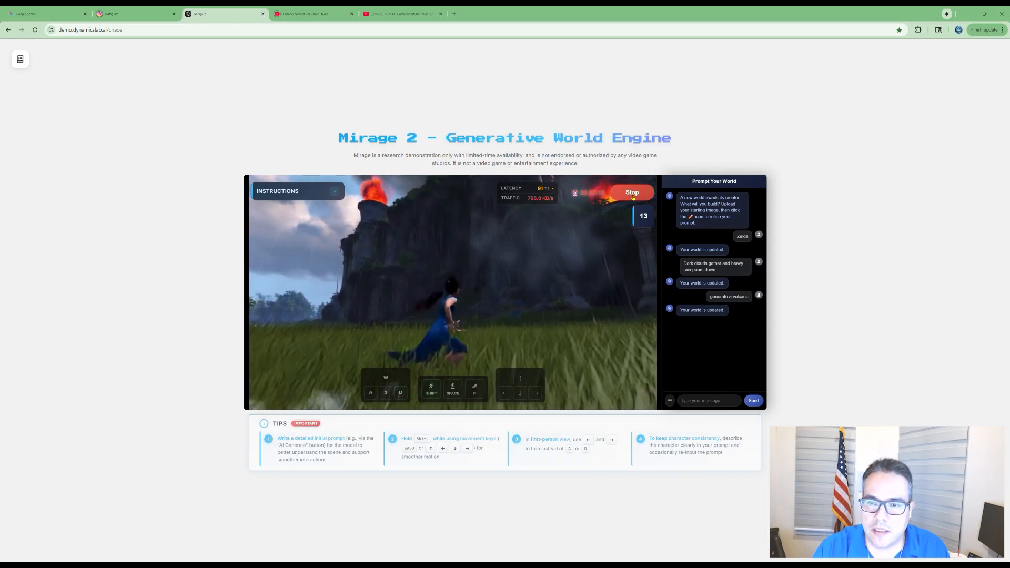
left_click(632, 192)
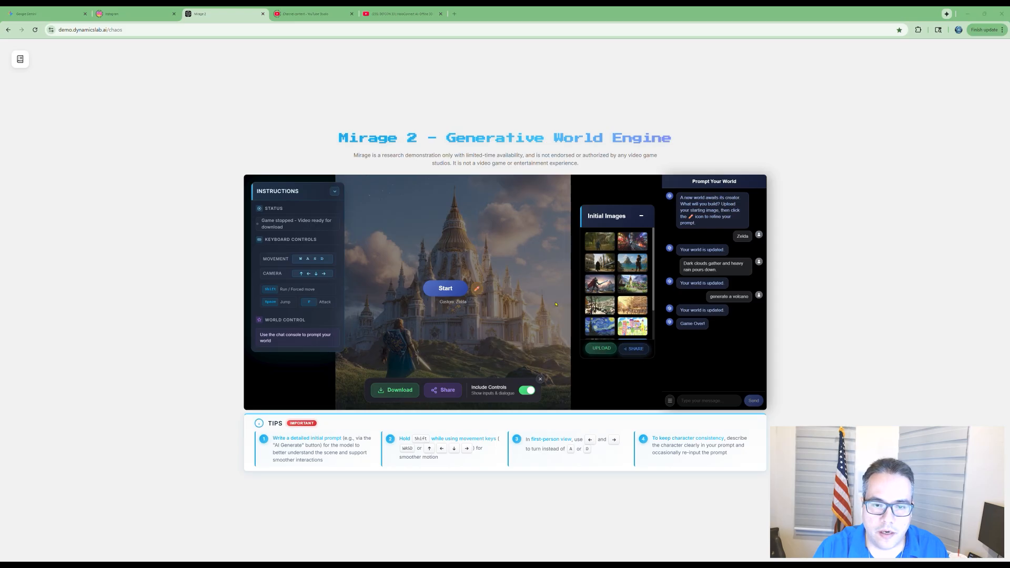
mouse_move(143, 67)
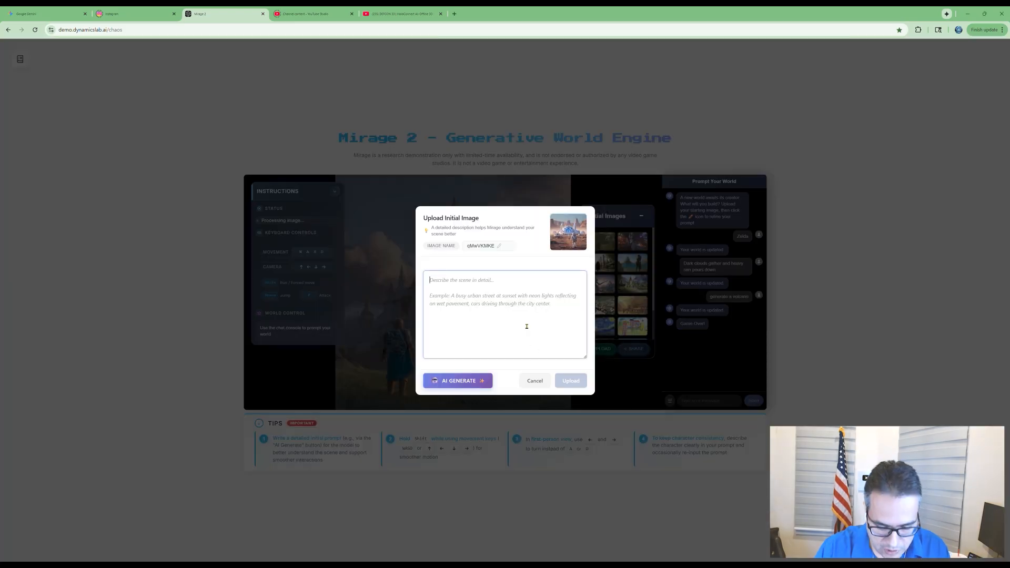
- Upload the Mars base image described as 'Mars' and start playing its world
type("Mars")
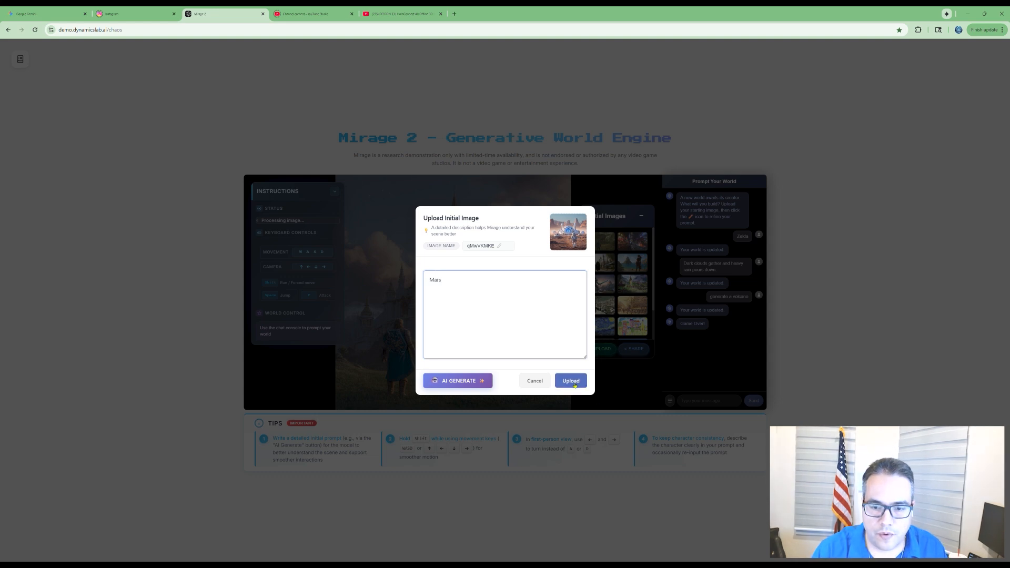
left_click(570, 381)
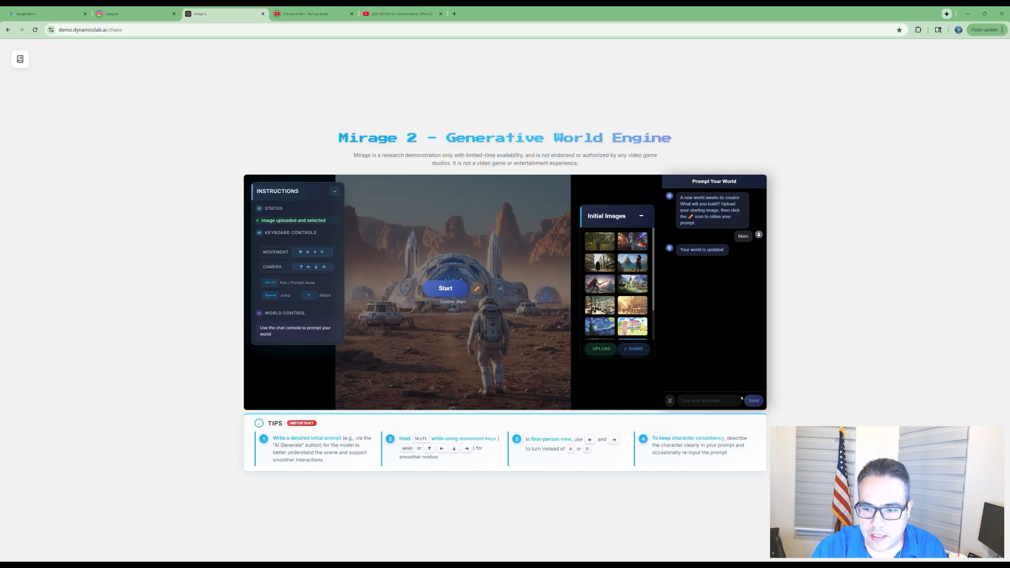
left_click(446, 288)
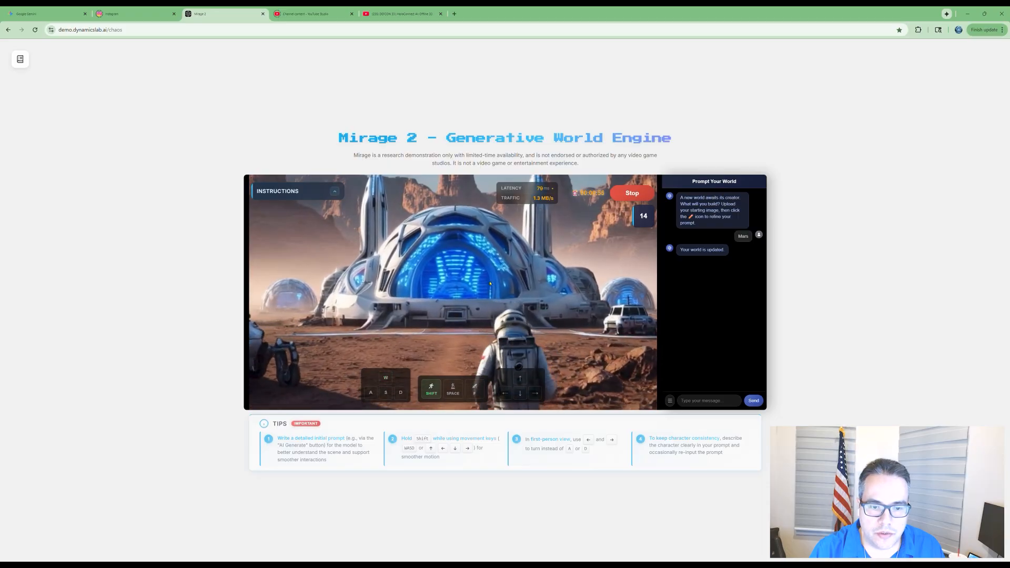
- Walk toward the dome, send the prompt 'generate a spaceship', then stop the Mars session
key("shift")
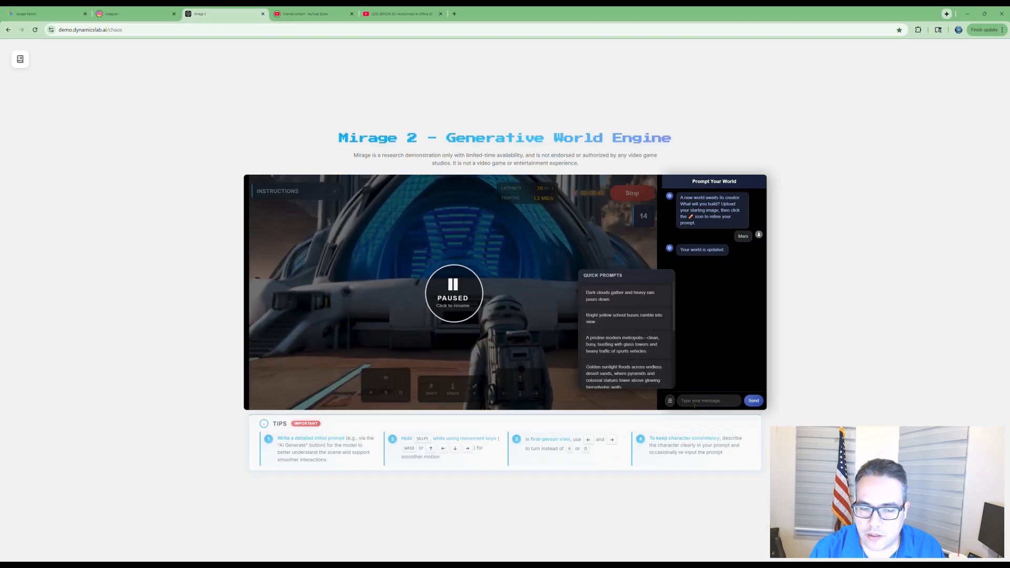
type("ate a spaceship")
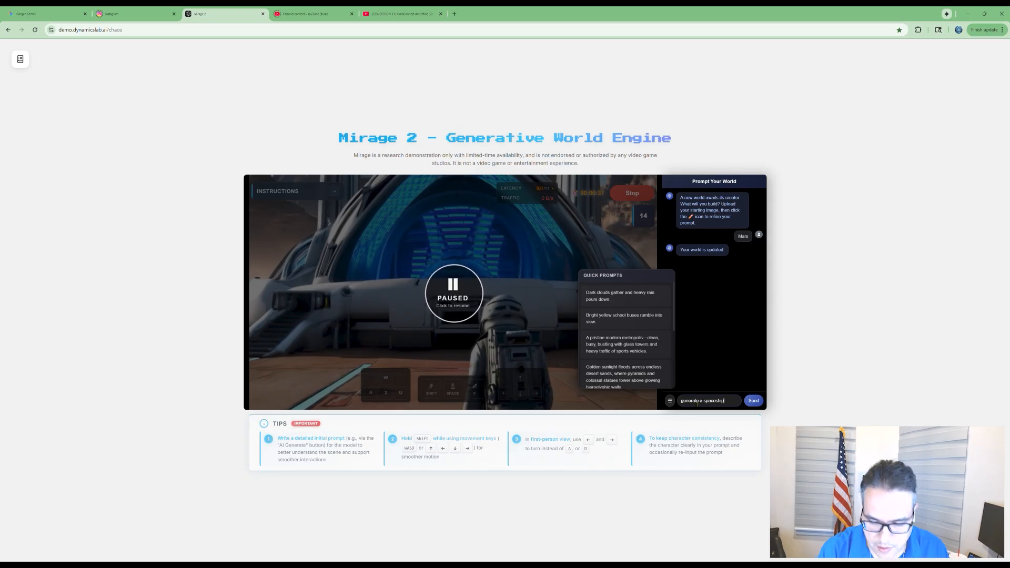
left_click(753, 401)
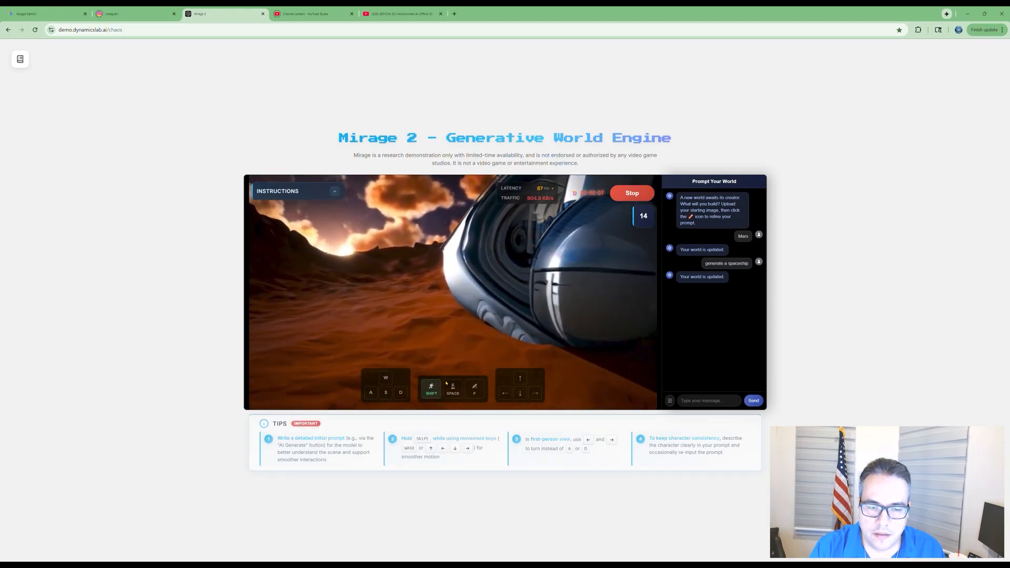
left_click(632, 193)
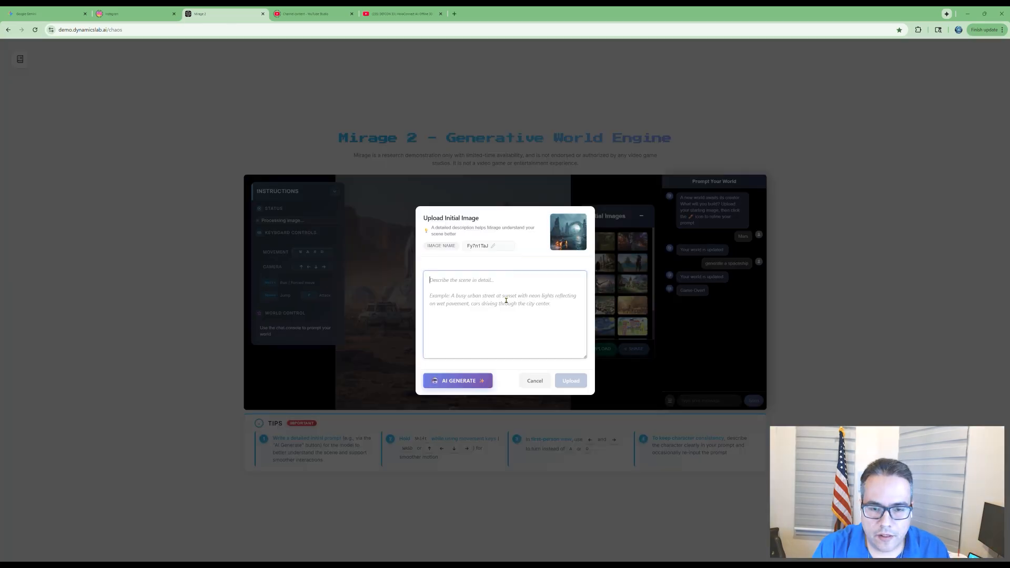
- Upload the neon city image described as 'bladerunner', start its world and move through the city
type("bladerun")
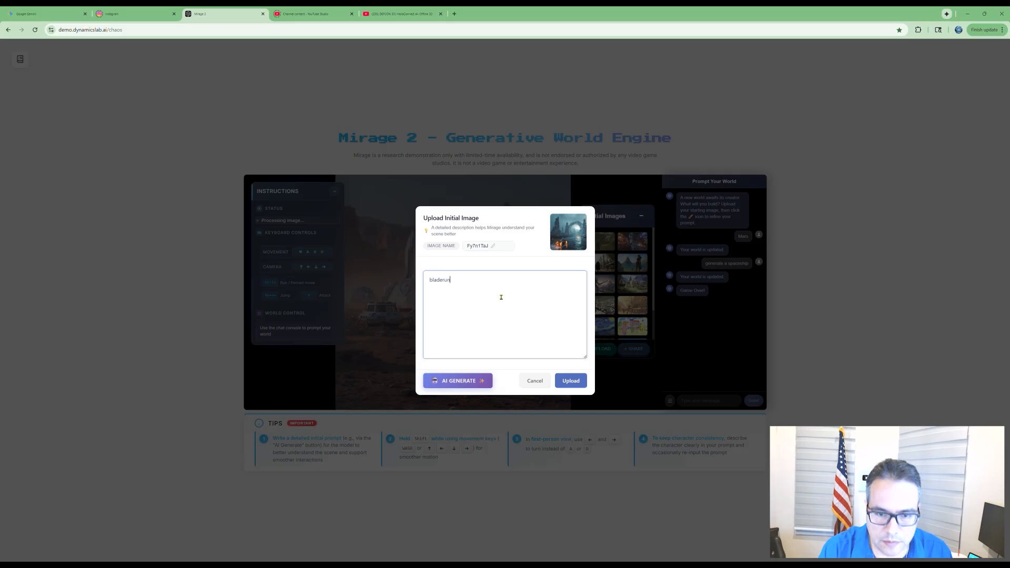
left_click(569, 380)
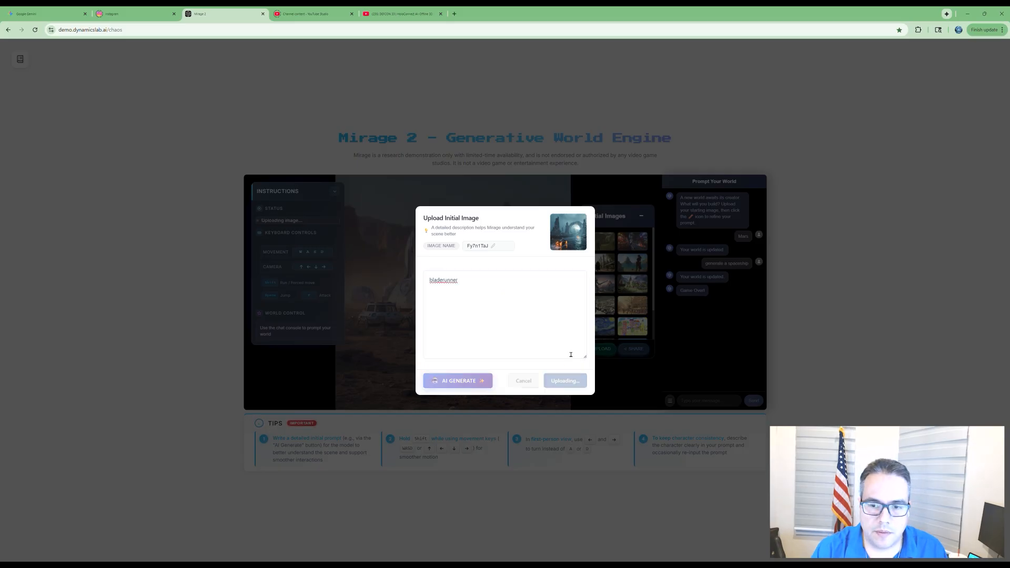
left_click(564, 381)
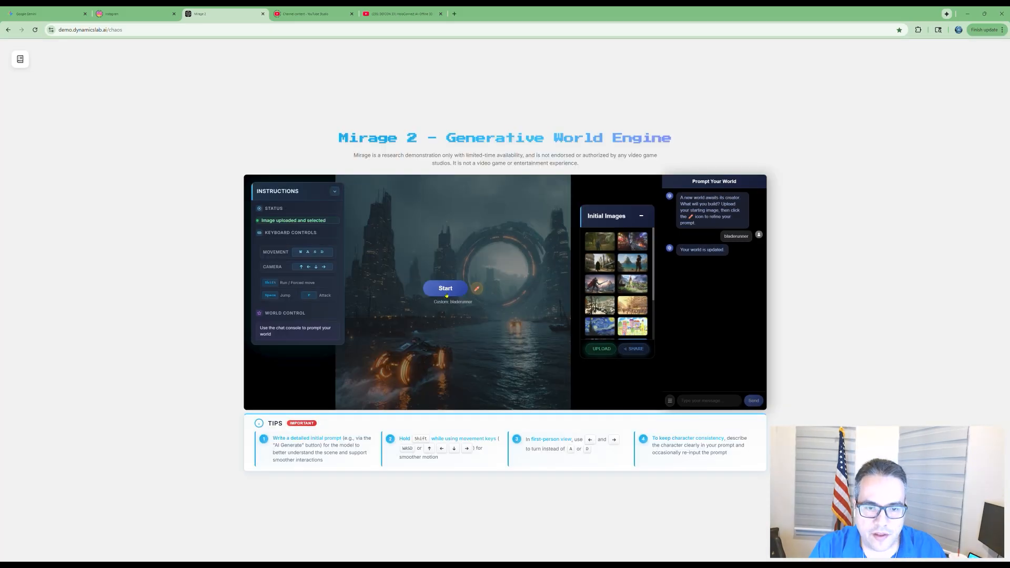
left_click(444, 288)
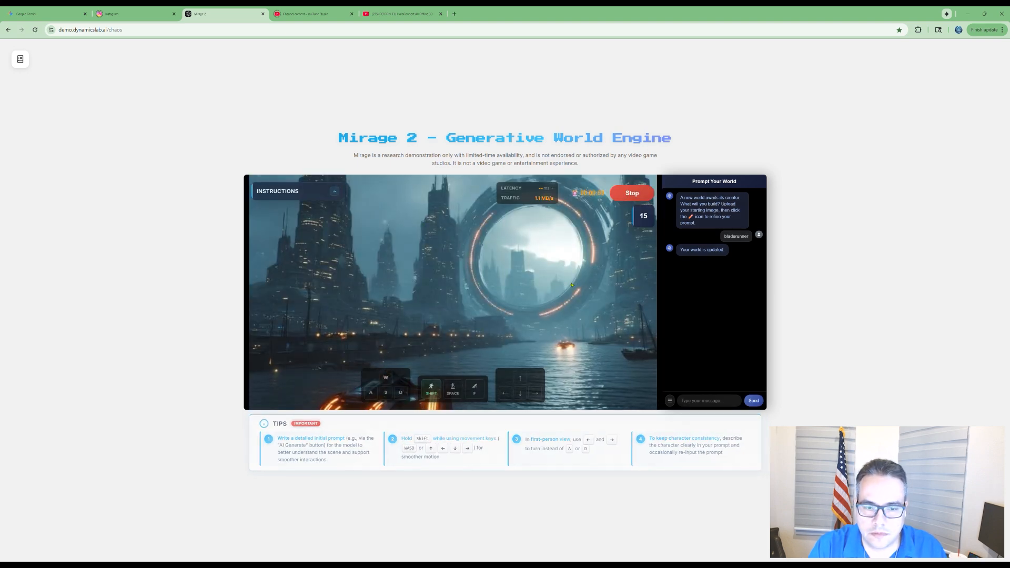
key("w")
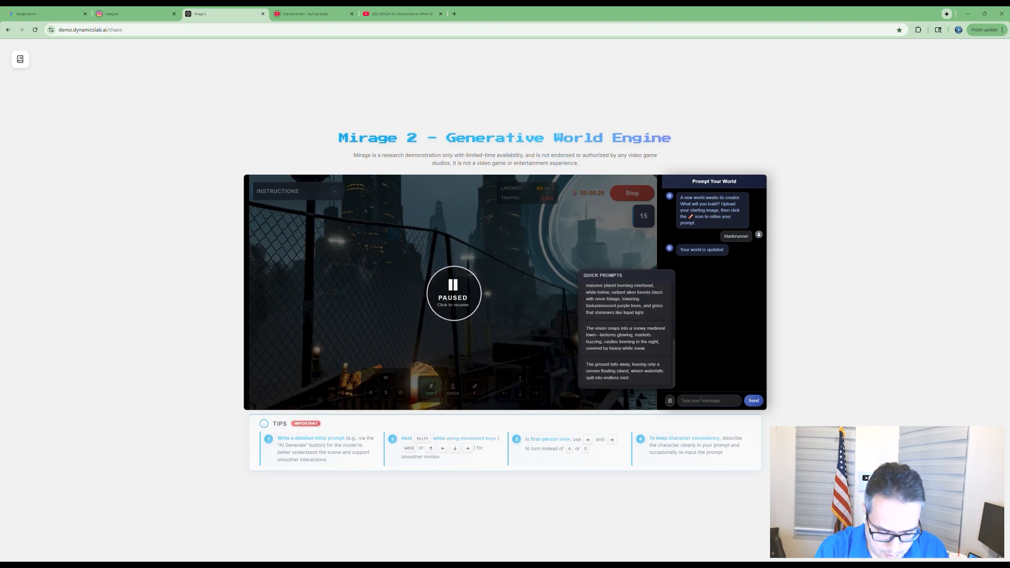
- Send the chat prompt 'generate cats falling from the sky' to the city world
type("generate cats")
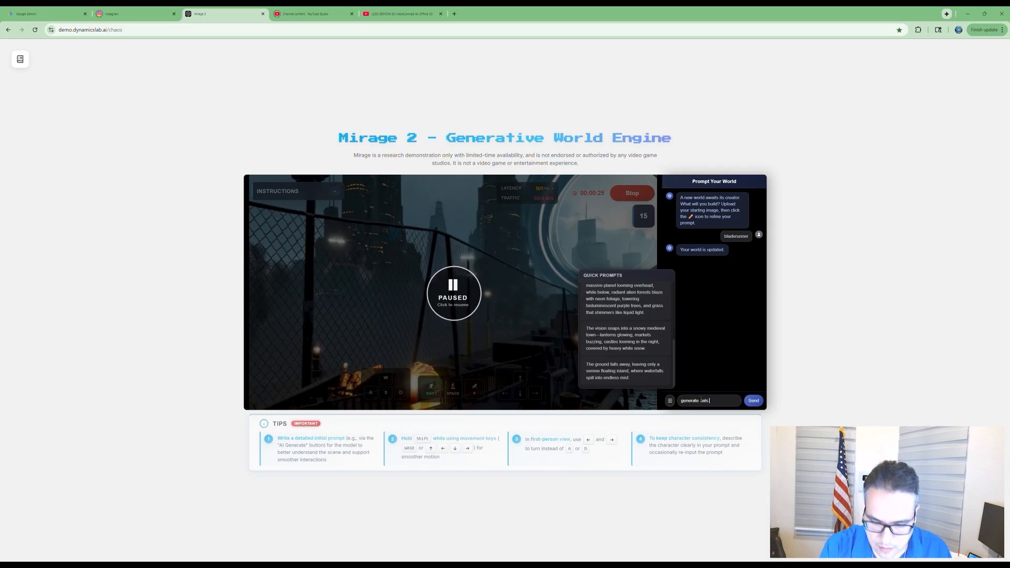
type("falling f")
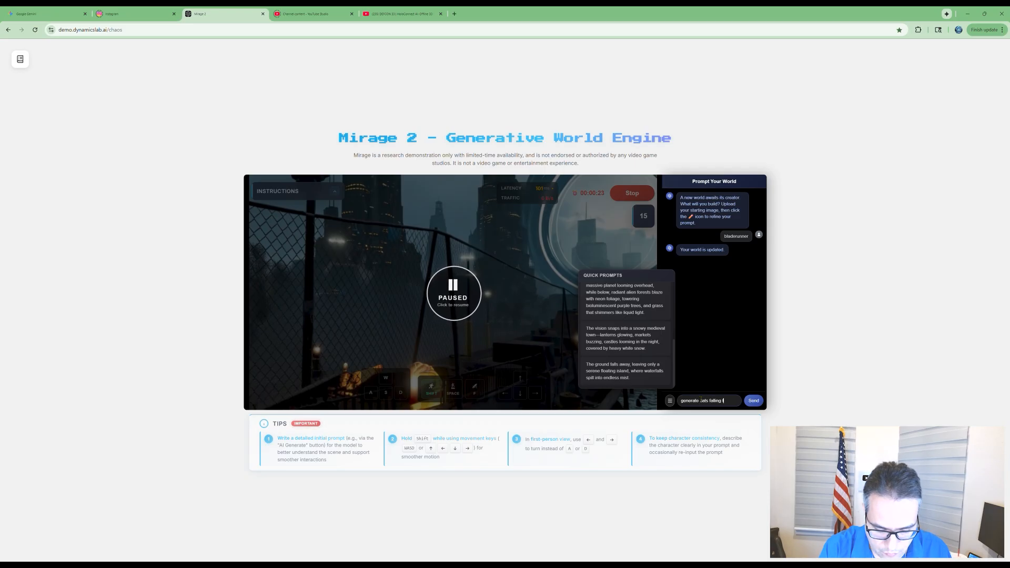
left_click(754, 400)
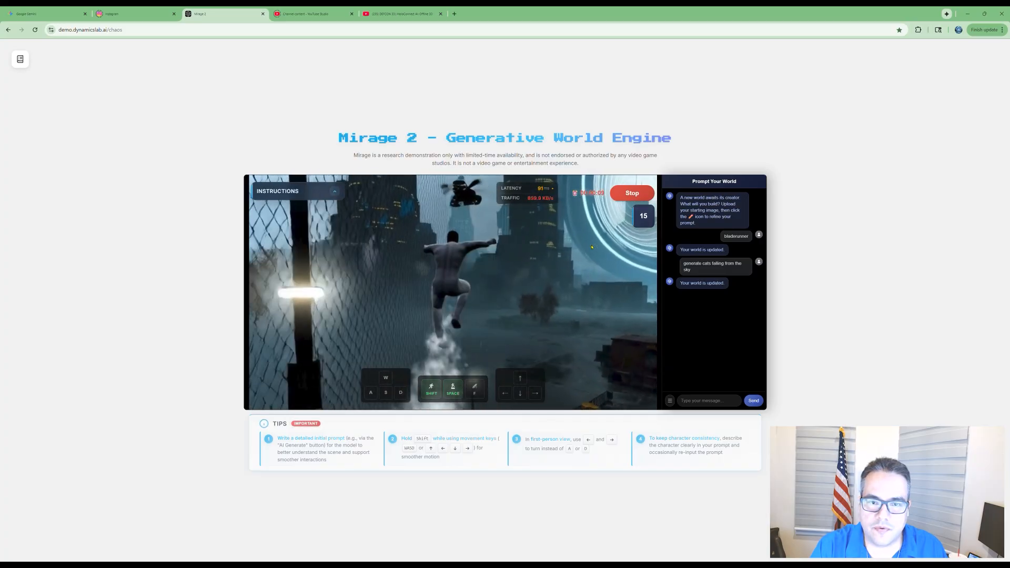
- Run forward and left through the city, then stop the game
key("w")
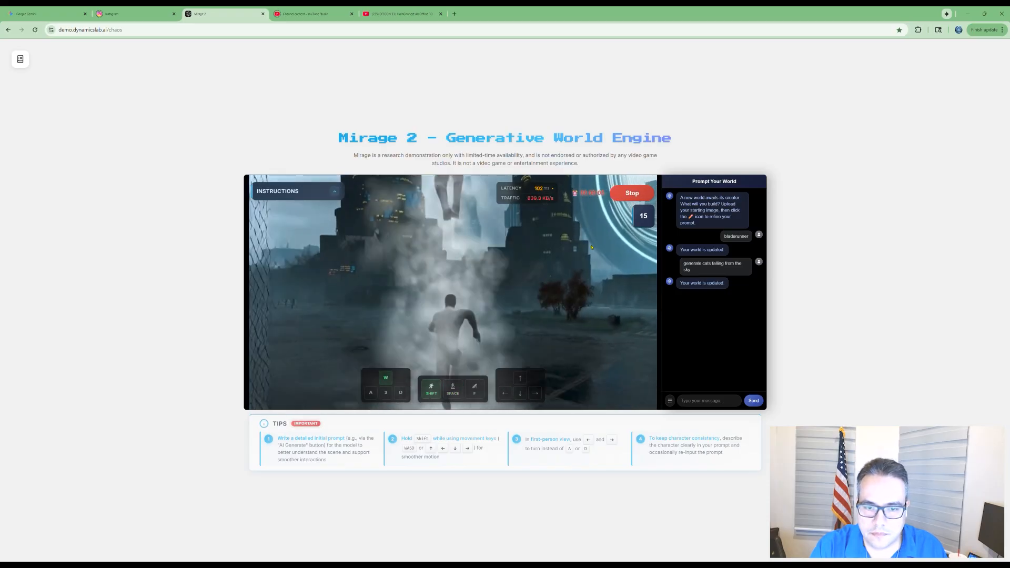
key("a")
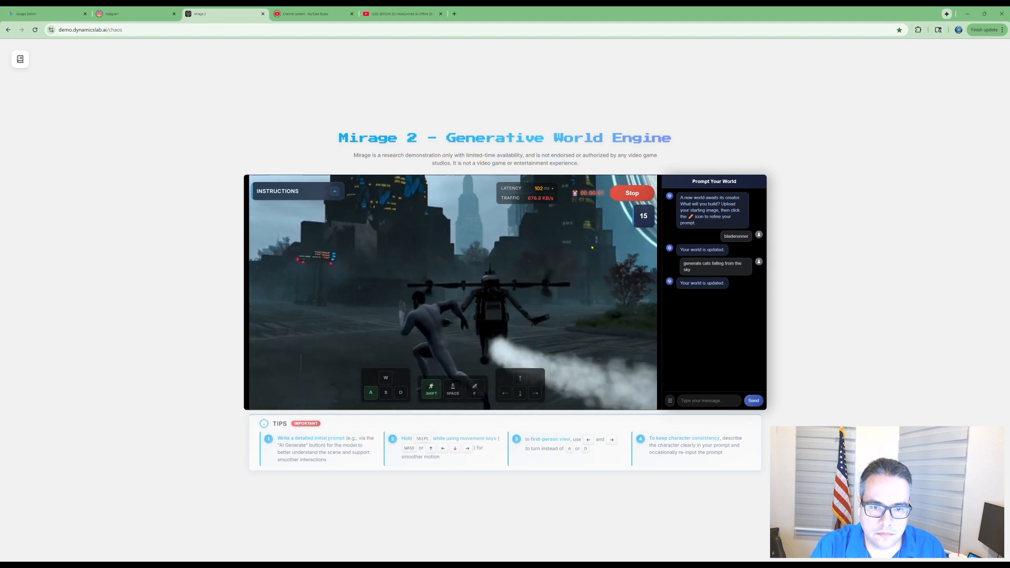
left_click(632, 193)
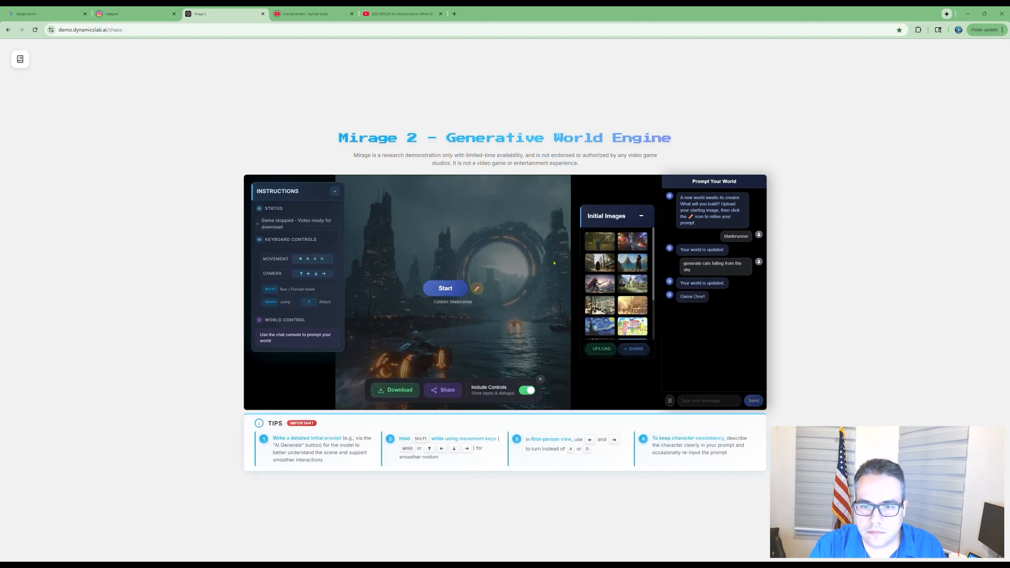
- Select the Color City initial image, play through its cartoon streets, then stop the game
left_click(632, 326)
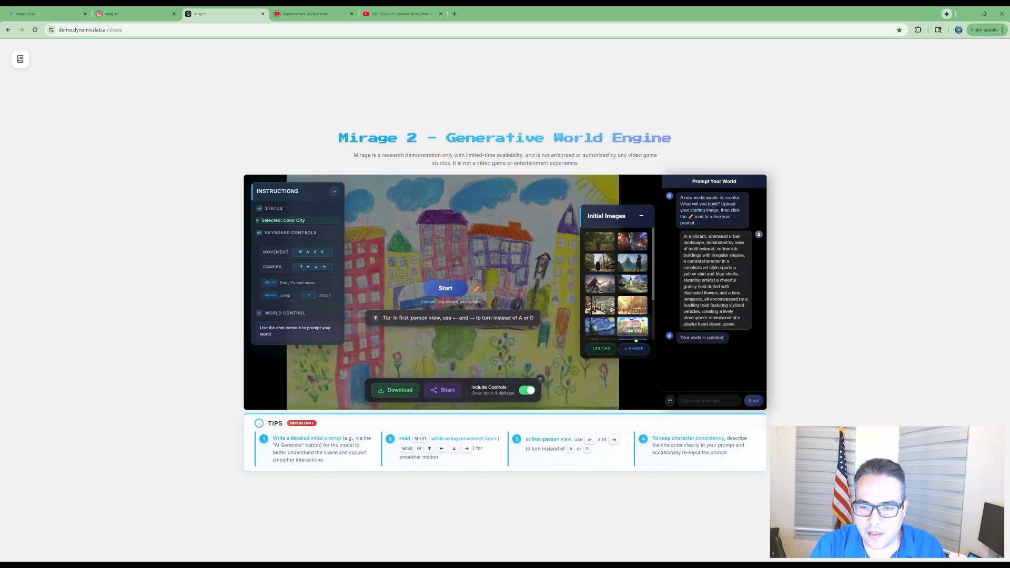
left_click(445, 288)
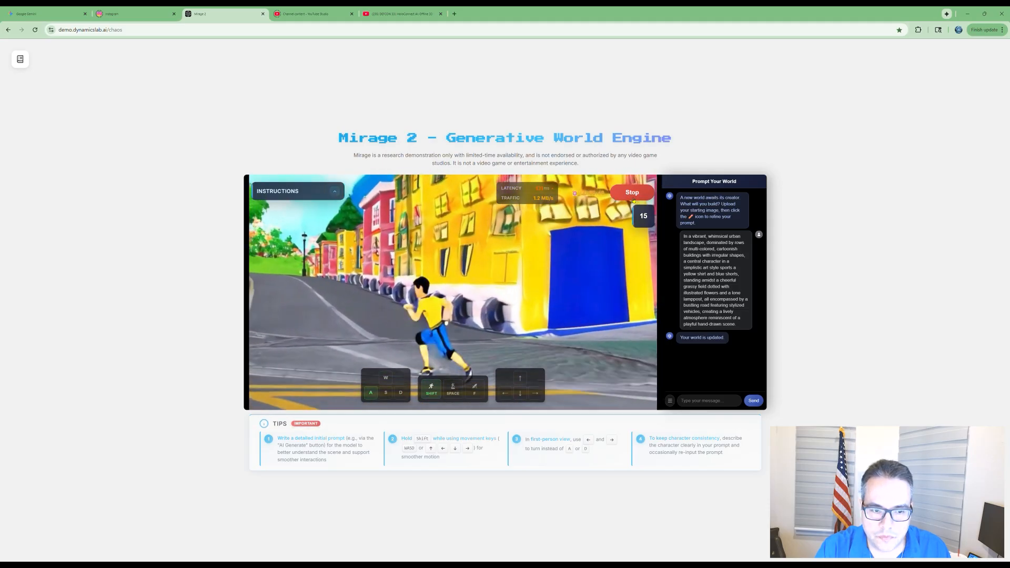
left_click(632, 191)
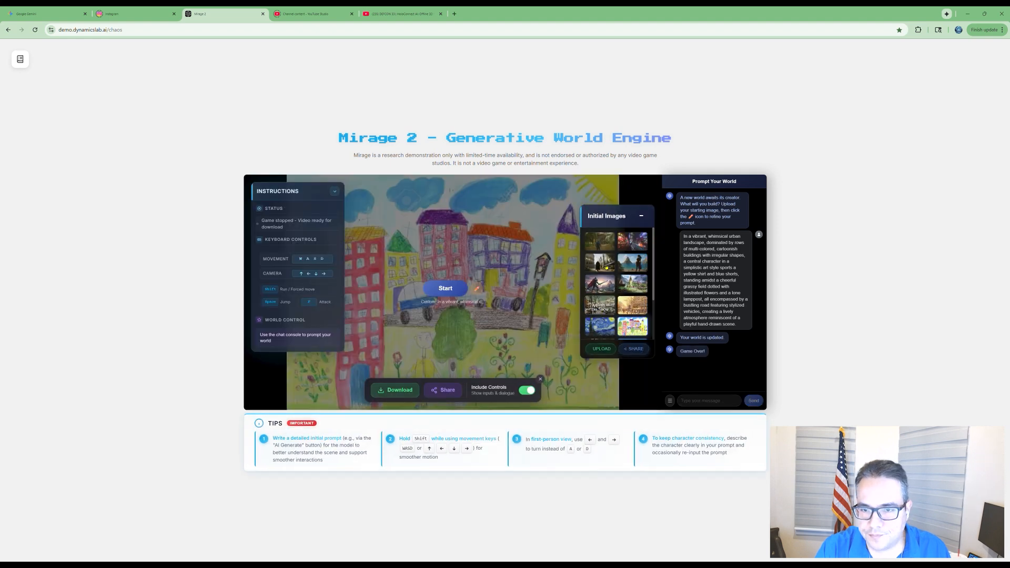
- Select the Marblehold initial image and start playing the ruins world
left_click(600, 261)
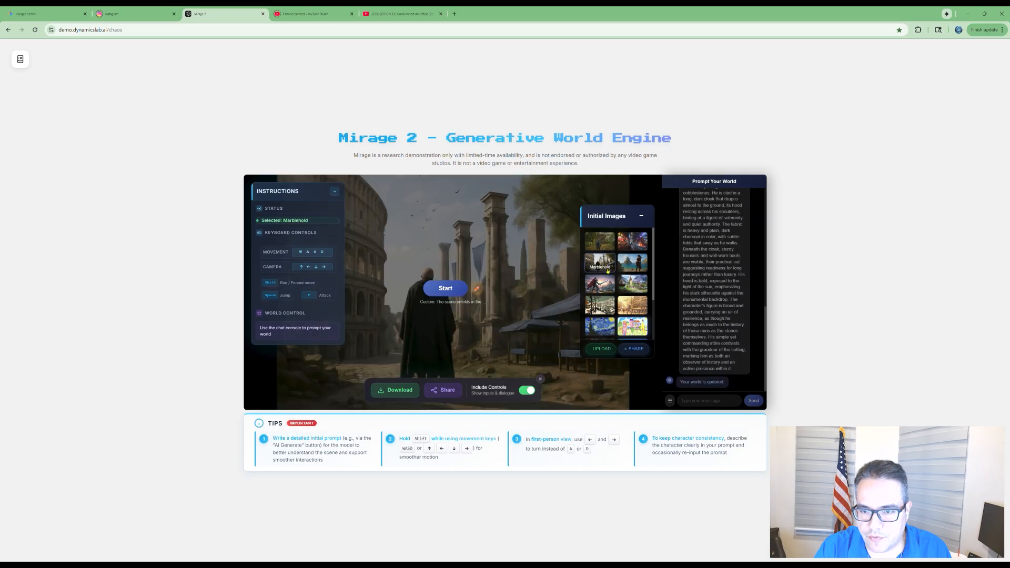
left_click(445, 288)
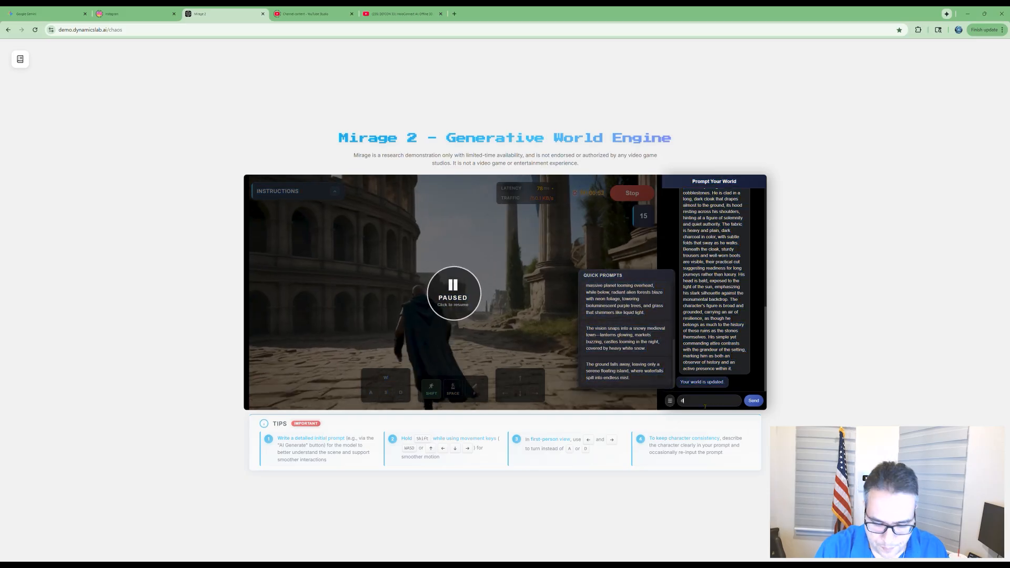
- Send the chat prompt 'add modern cars' and resume play in the updated world
type("add mo")
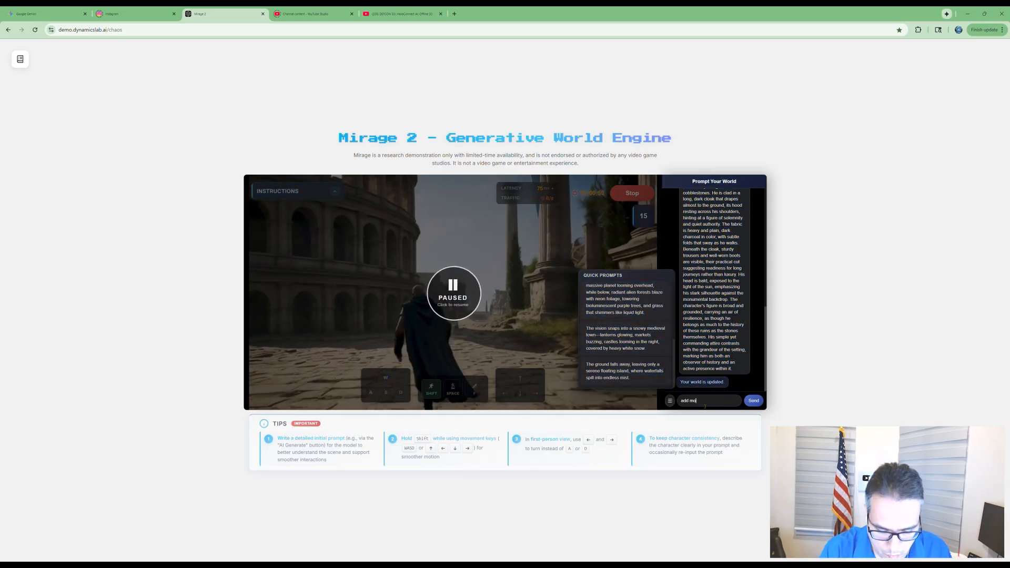
left_click(754, 400)
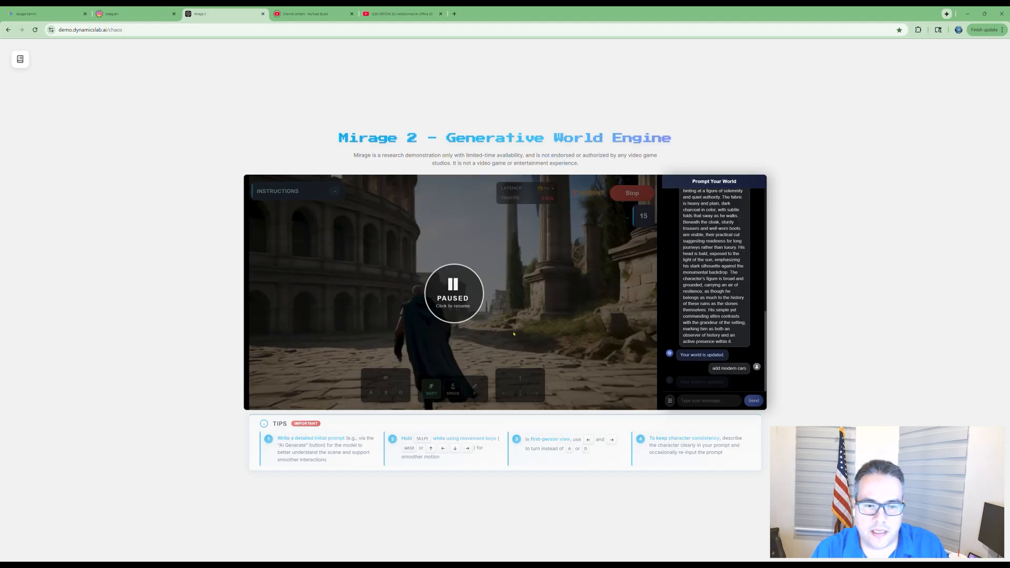
left_click(452, 293)
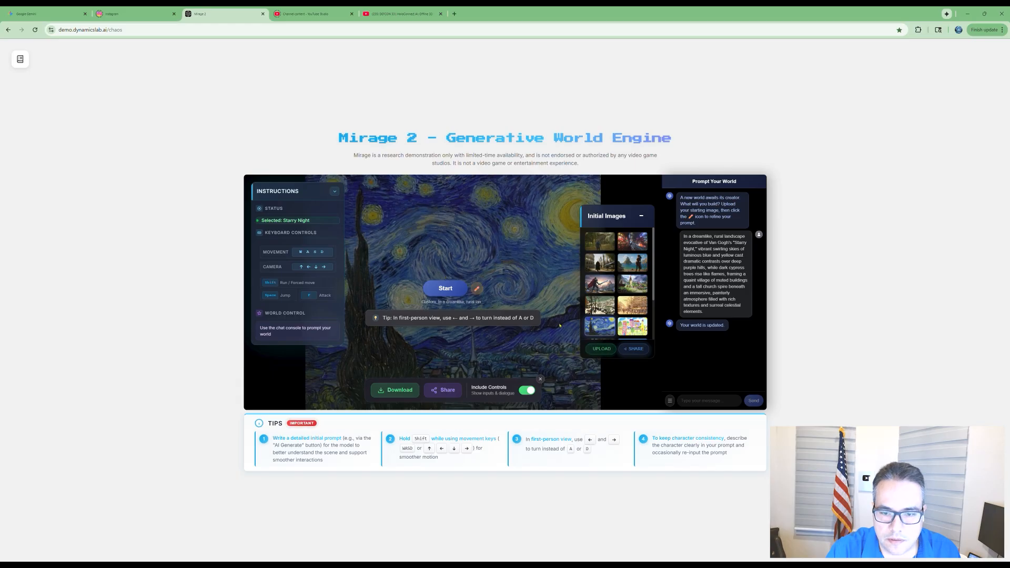
- Start playing the Starry Night painting world
left_click(445, 288)
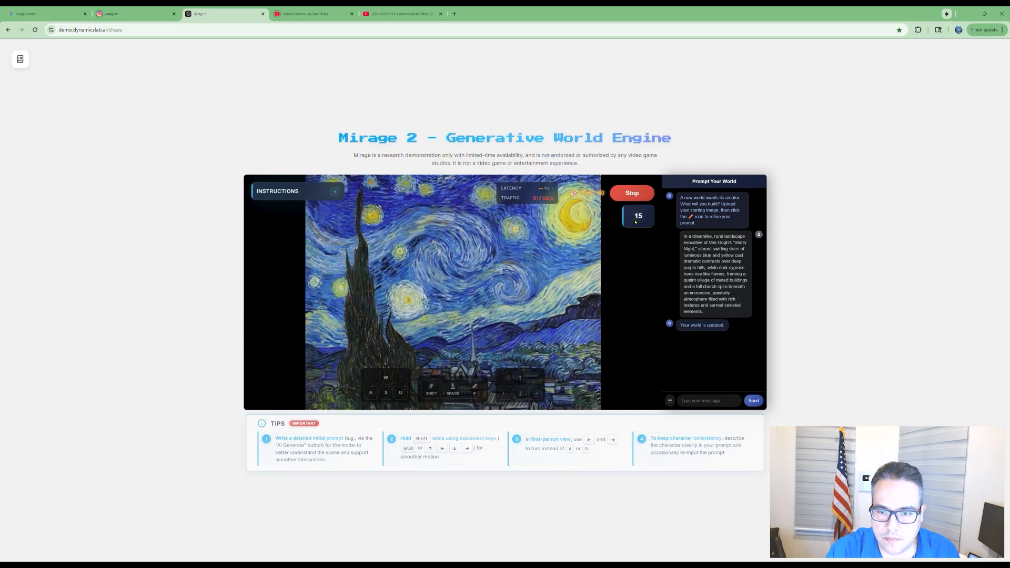